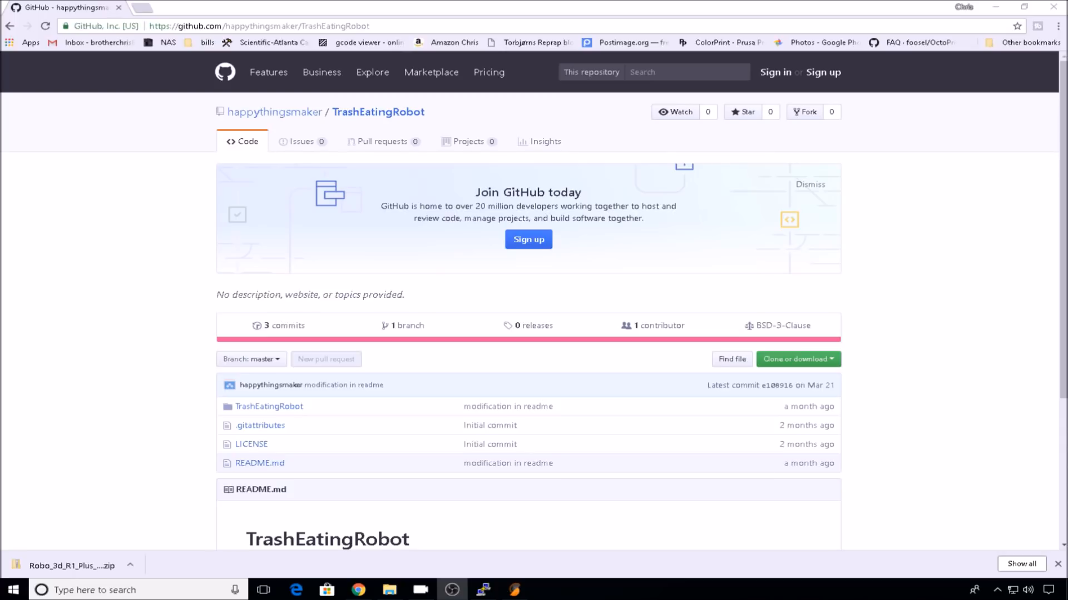
Step: Download the TrashEatingRobot repository ZIP and open the TrashEatingRobot sketch from TrashEatingRobot-master
click(796, 359)
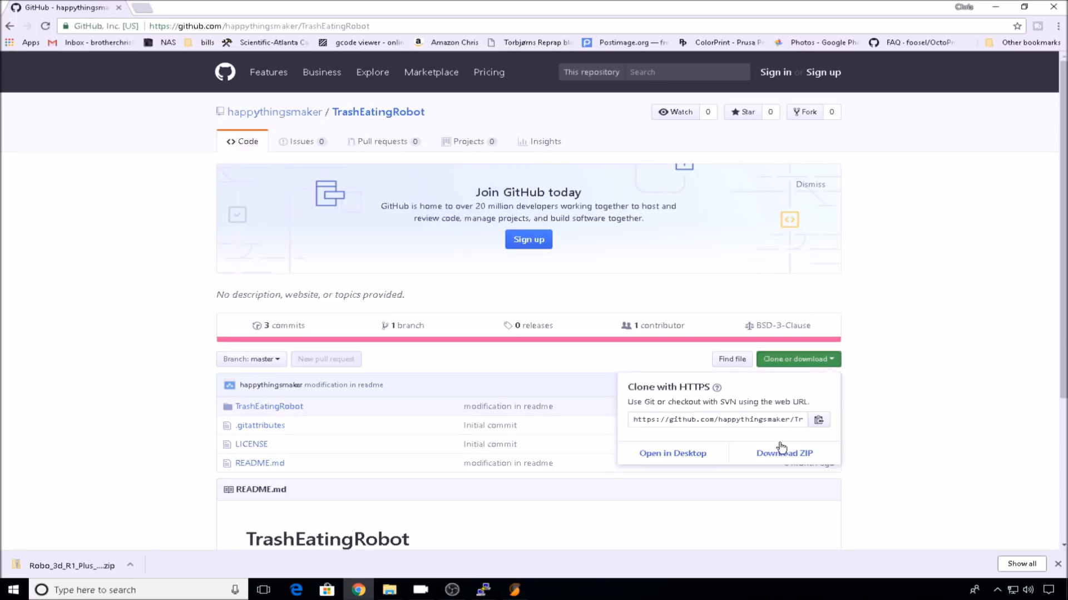
click(783, 453)
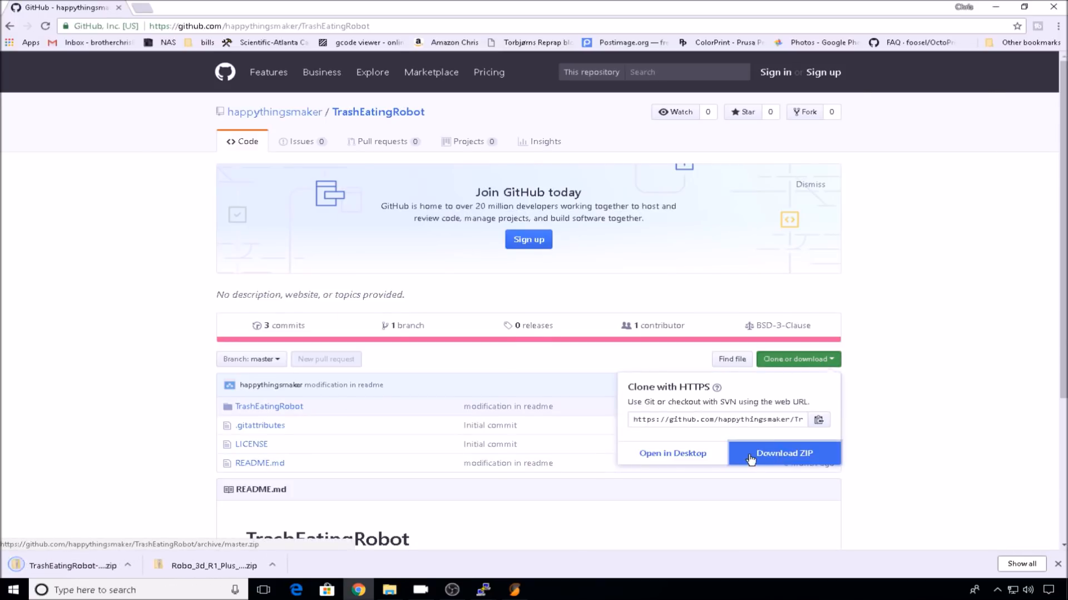
click(783, 452)
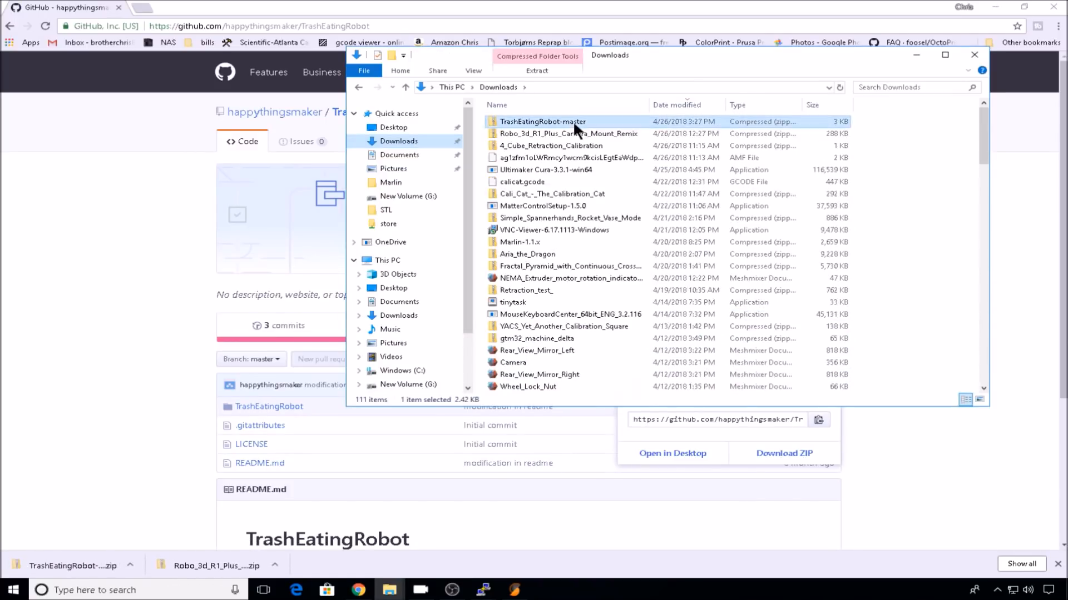
double_click(542, 122)
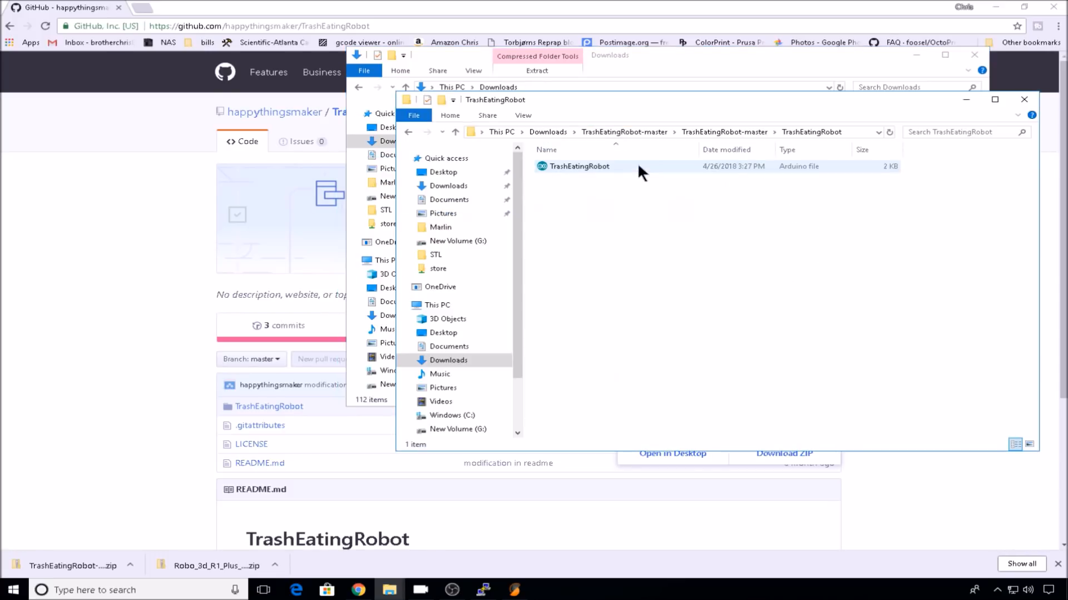
double_click(579, 166)
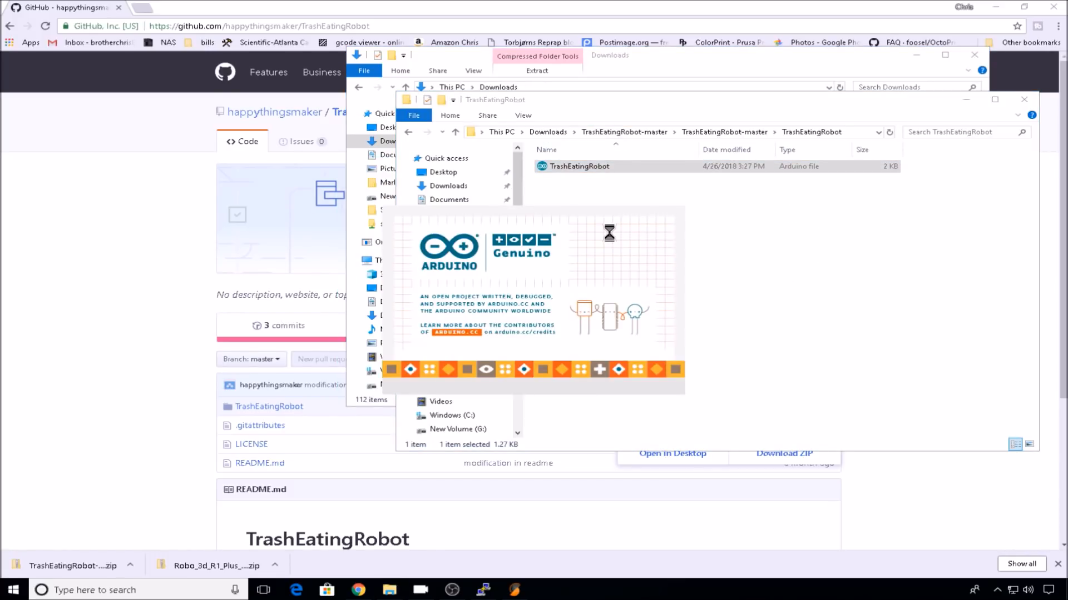
Step: Set the board to Arduino Nano (ATmega328P) and select the robot's serial port
double_click(578, 166)
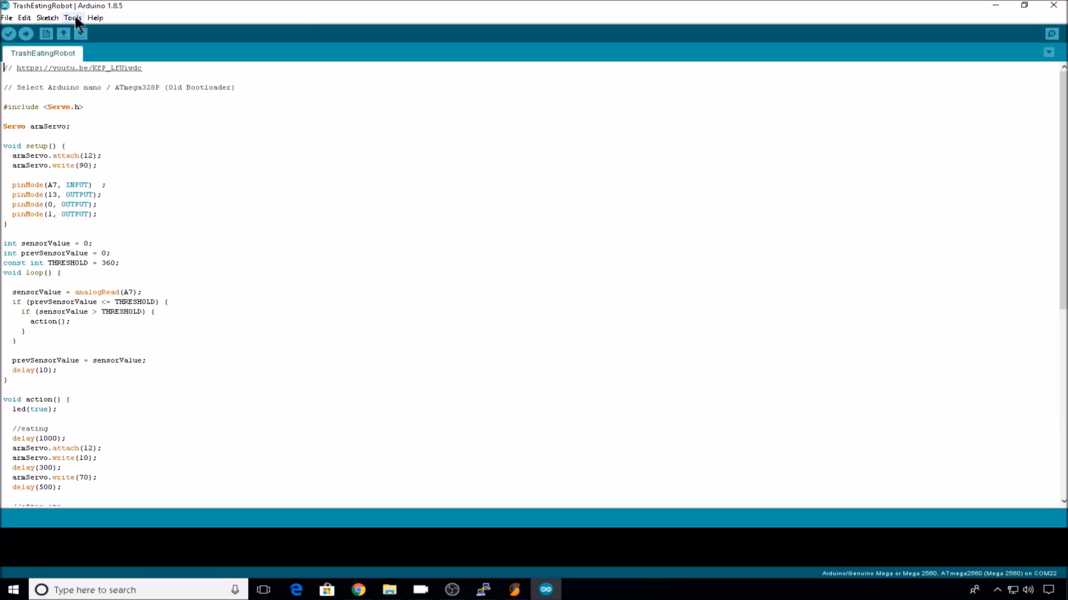
click(72, 18)
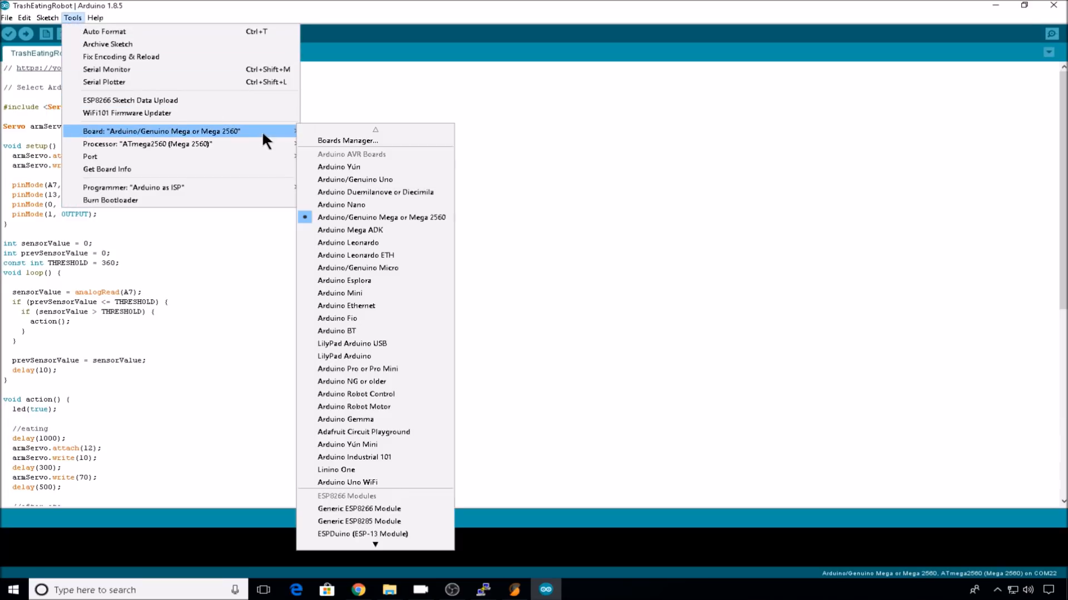
mouse_move(341, 204)
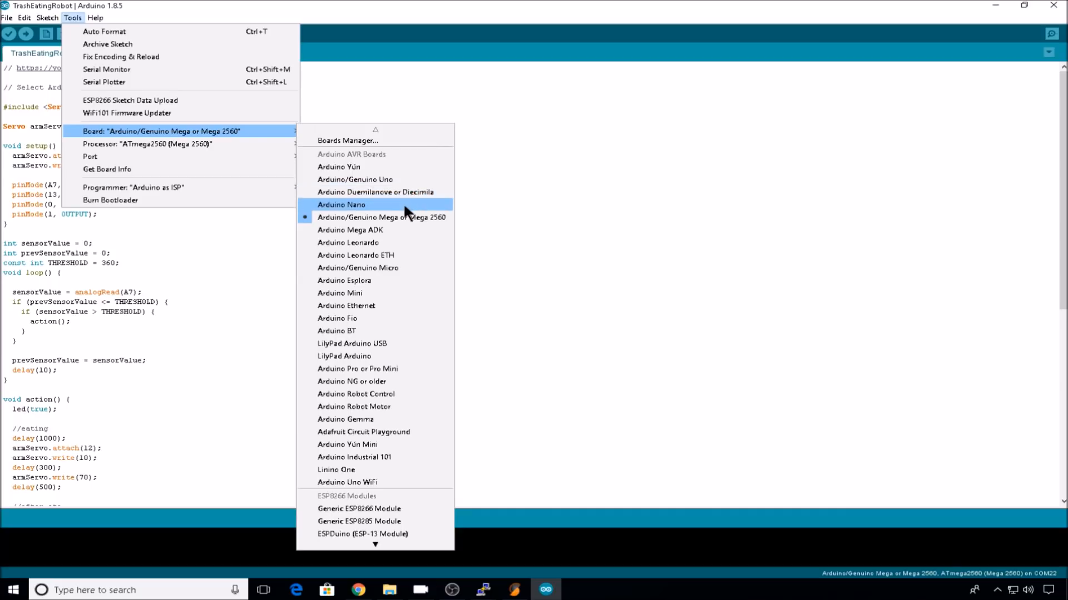
click(340, 204)
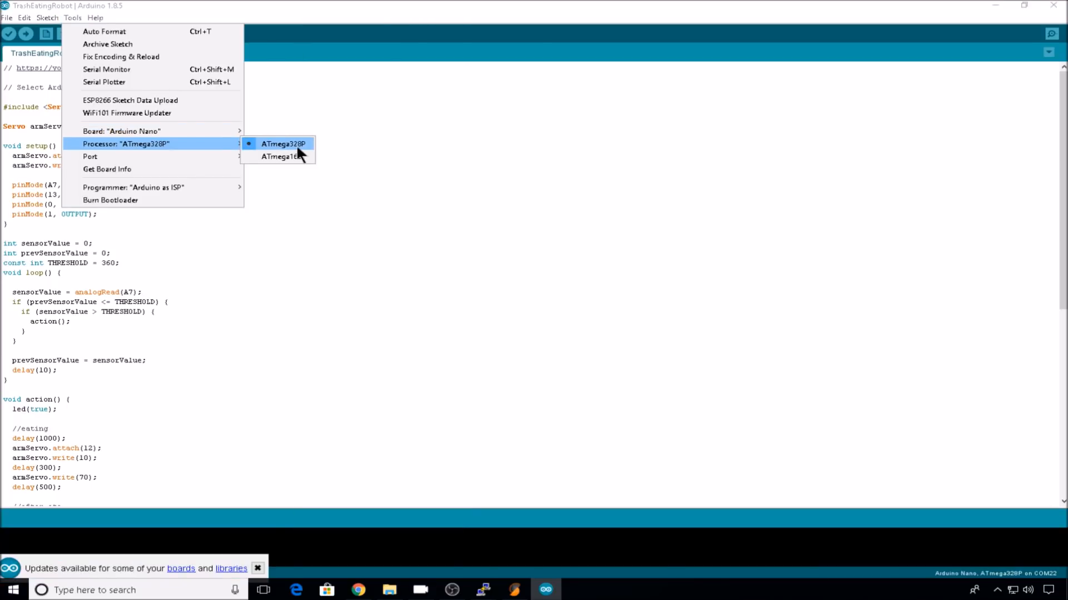
mouse_move(90, 157)
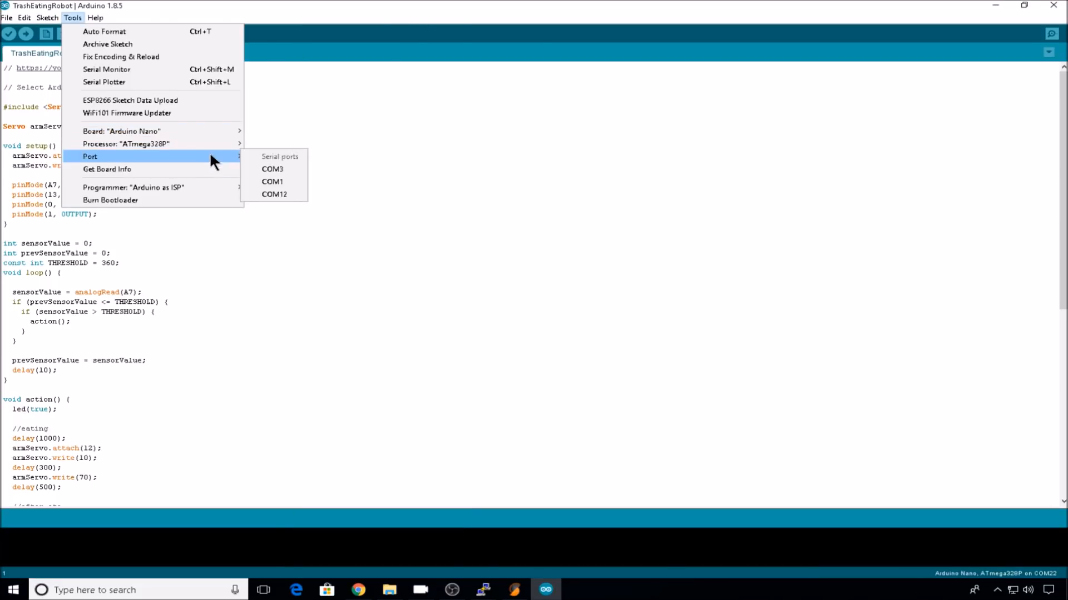
click(273, 195)
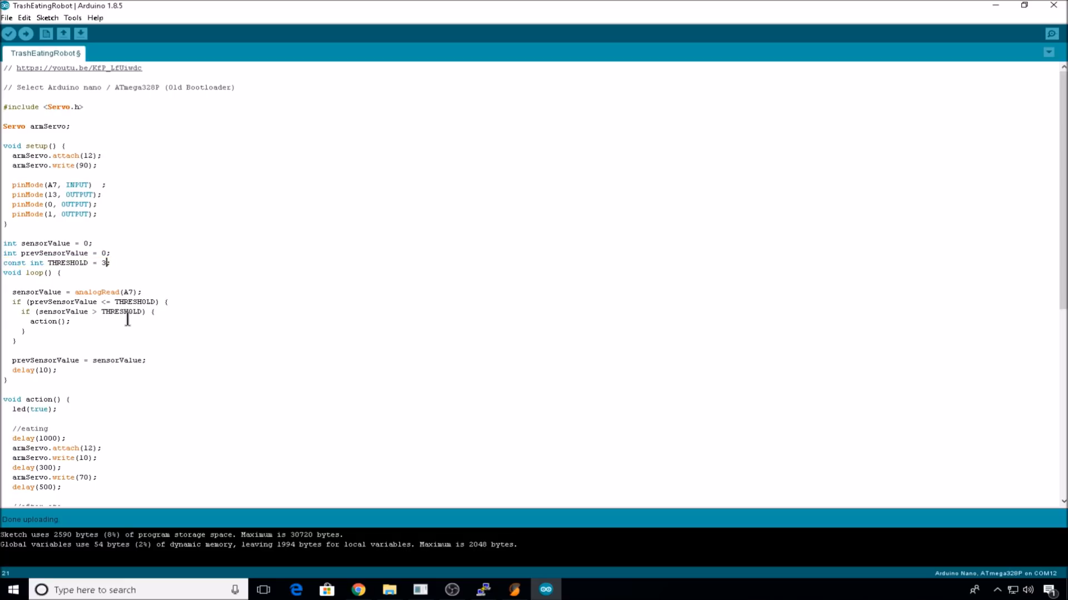
Step: Change const int THRESHOLD from 360 to 100
text(00)
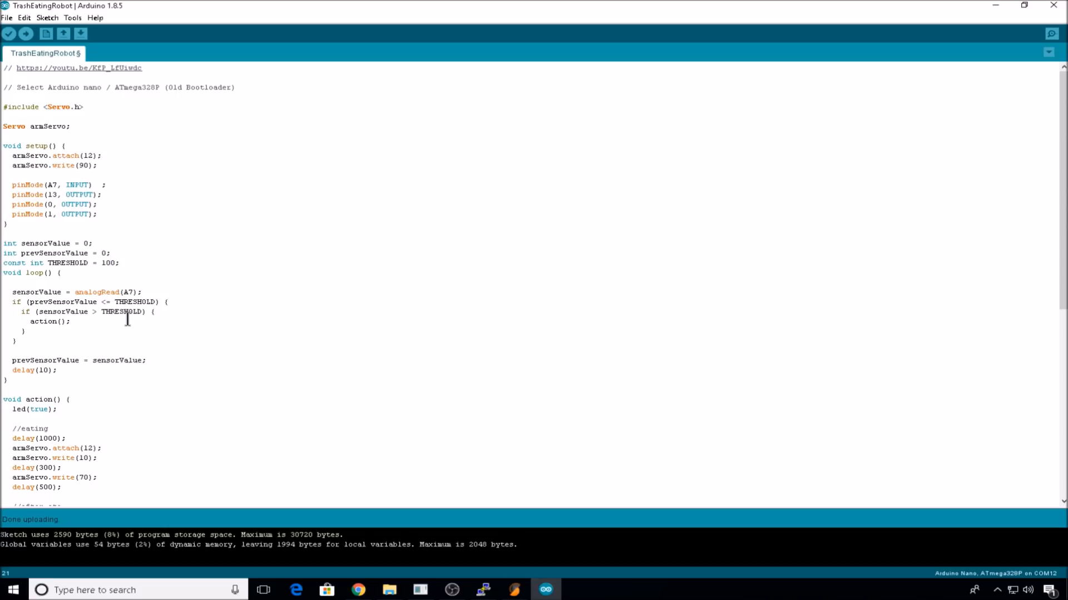
mouse_move(4, 78)
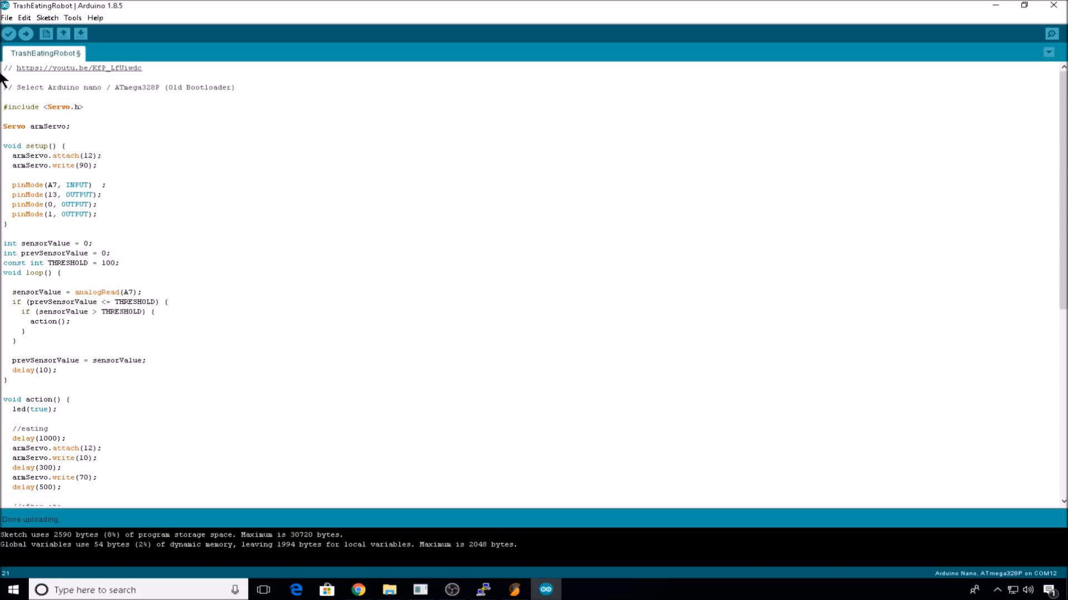